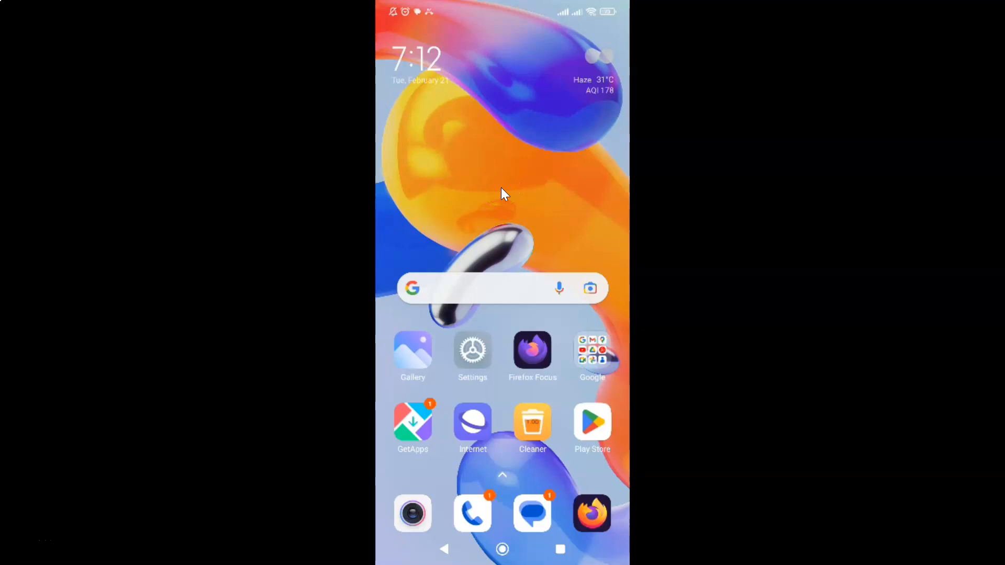
pyautogui.moveTo(502, 194)
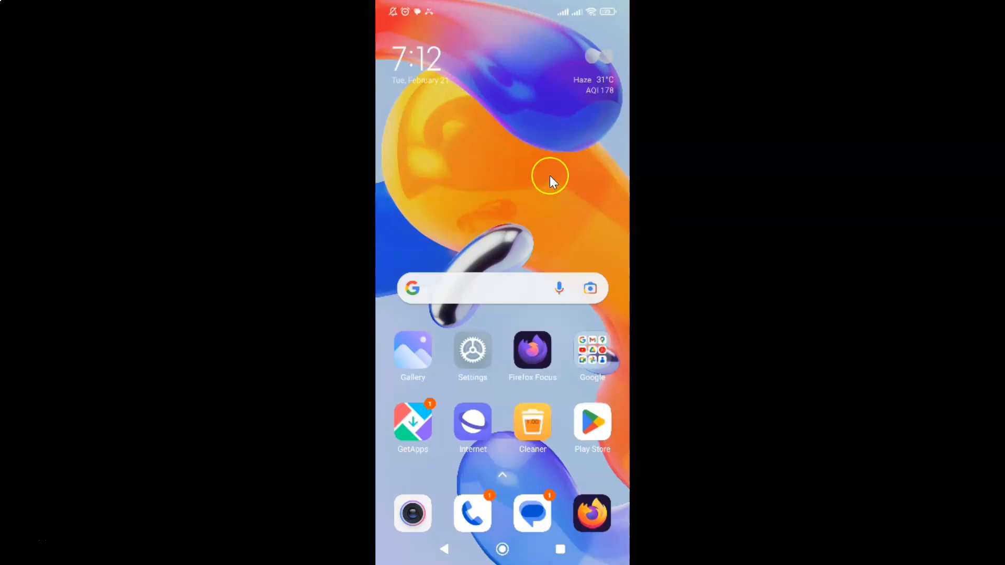
pyautogui.moveTo(596, 177)
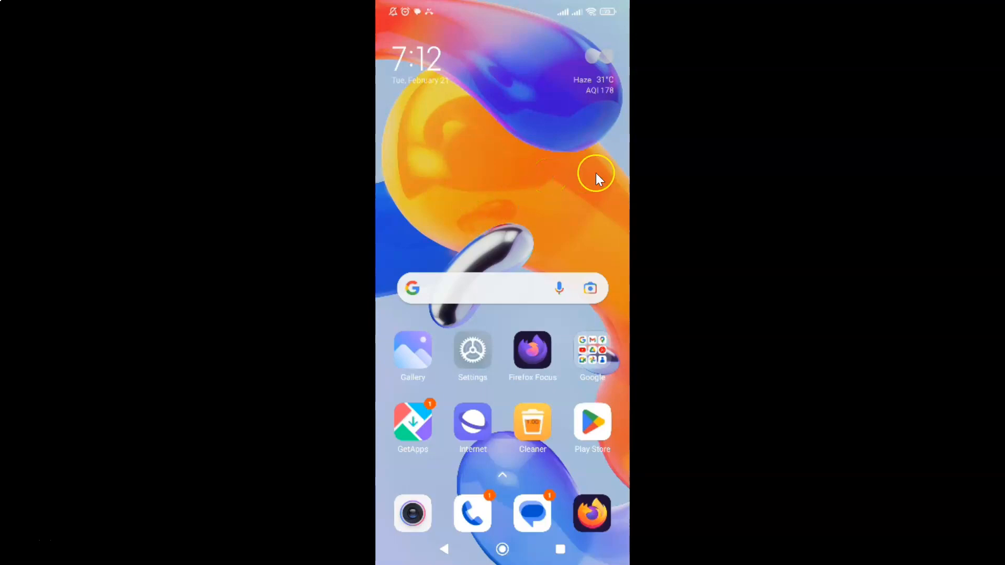
pyautogui.moveTo(550, 215)
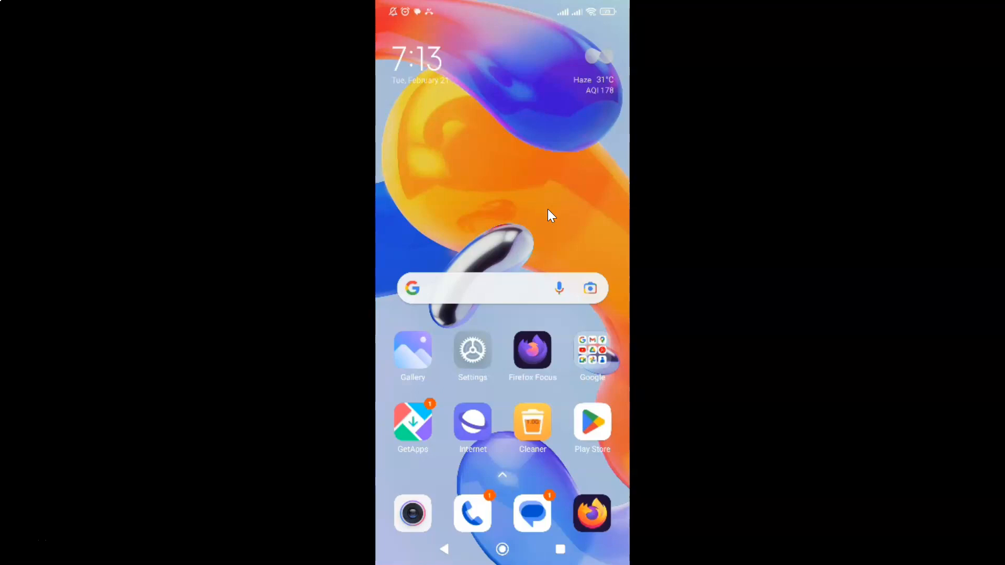
pyautogui.moveTo(532, 356)
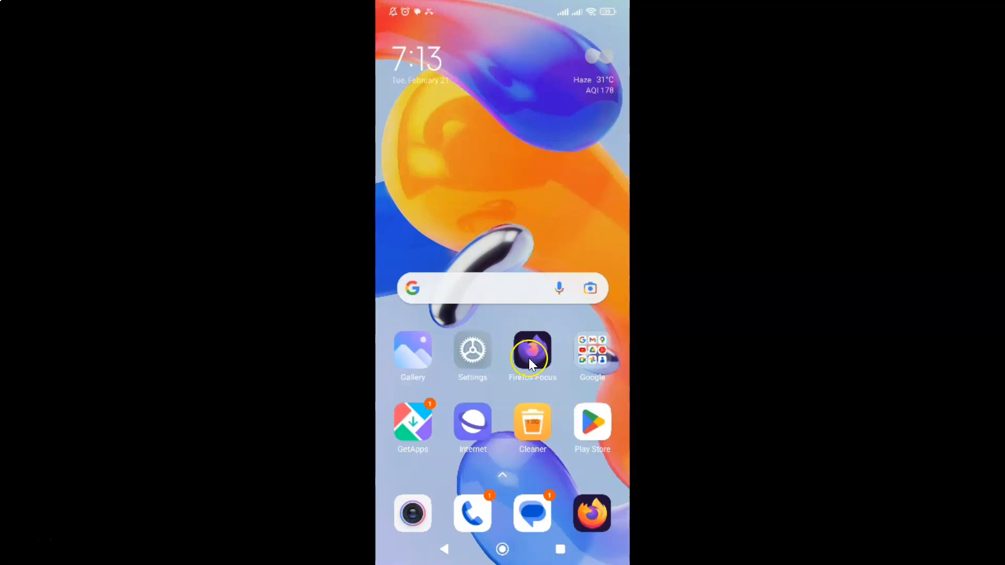
pyautogui.moveTo(540, 339)
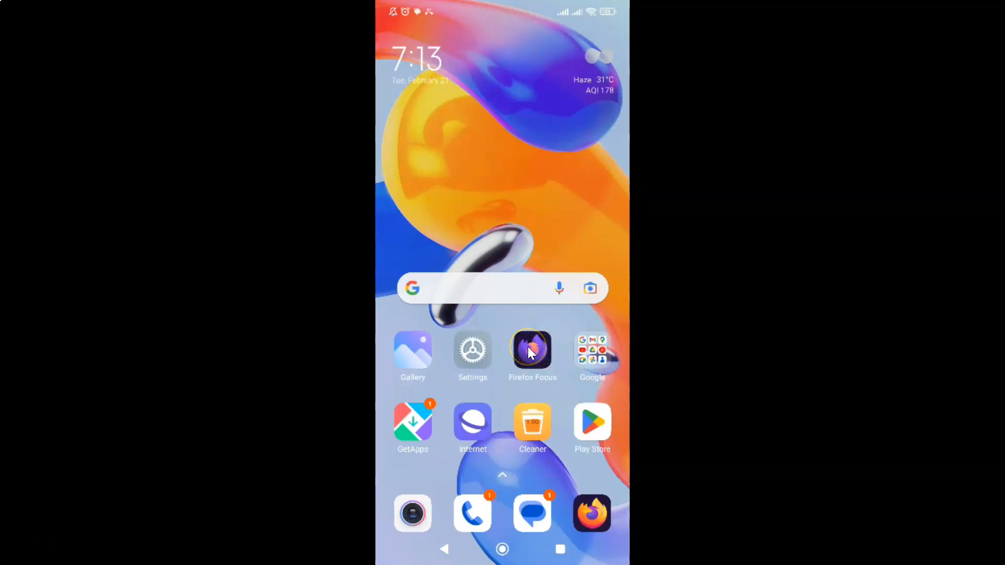
# - Launch Firefox Focus and navigate from its menu into Settings > Privacy & Security
pyautogui.click(532, 351)
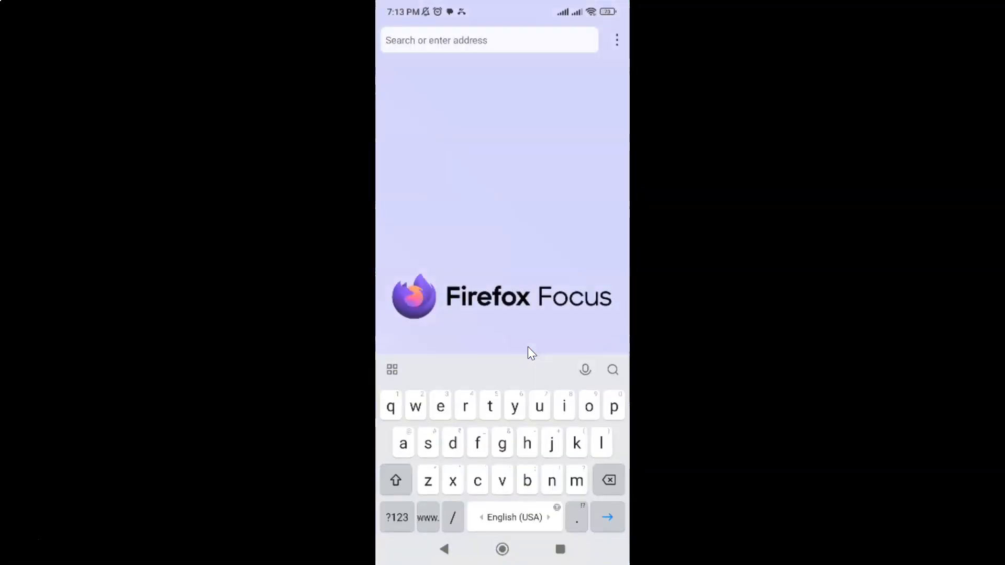
pyautogui.moveTo(561, 225)
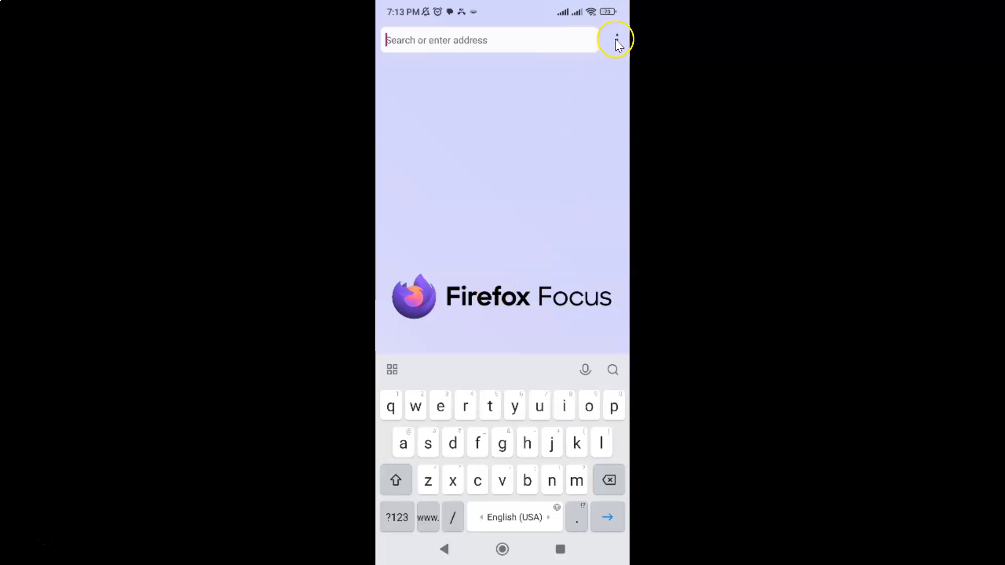
pyautogui.click(617, 39)
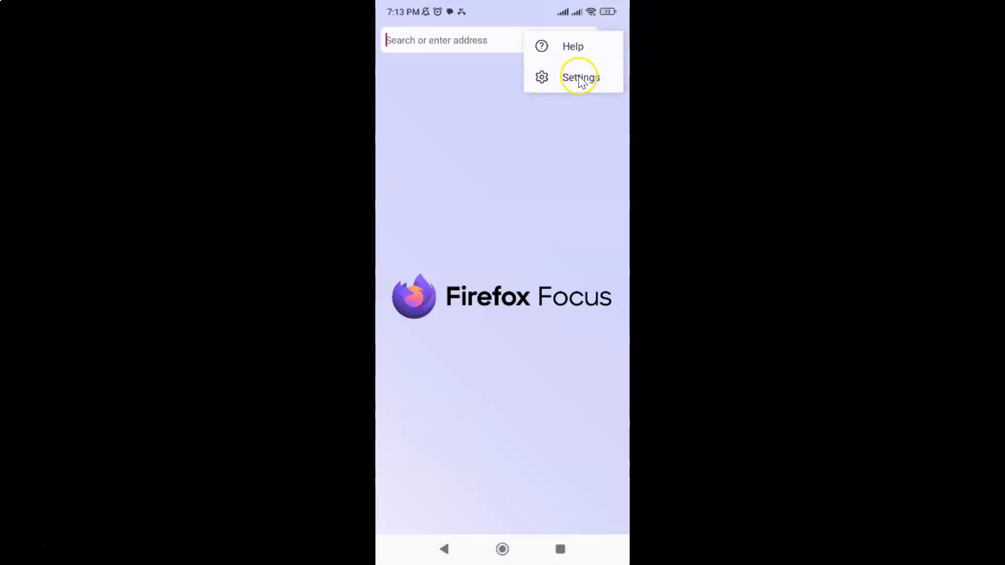
pyautogui.click(580, 76)
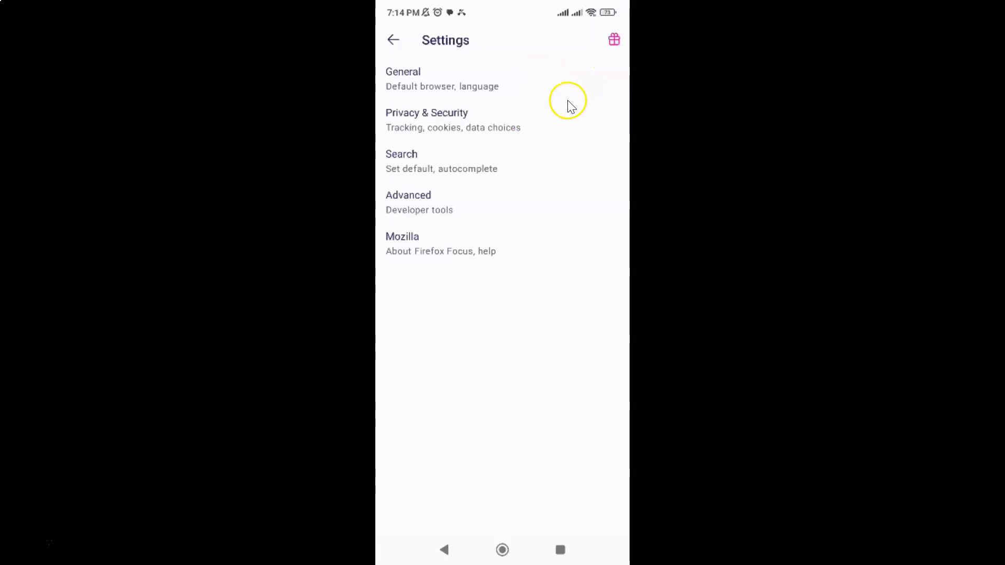
pyautogui.moveTo(450, 122)
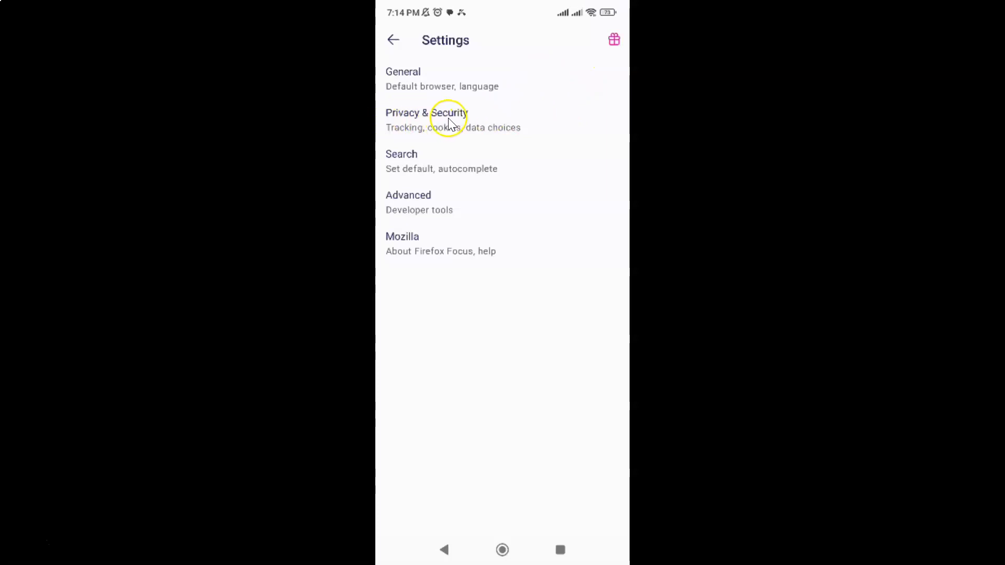
pyautogui.moveTo(465, 123)
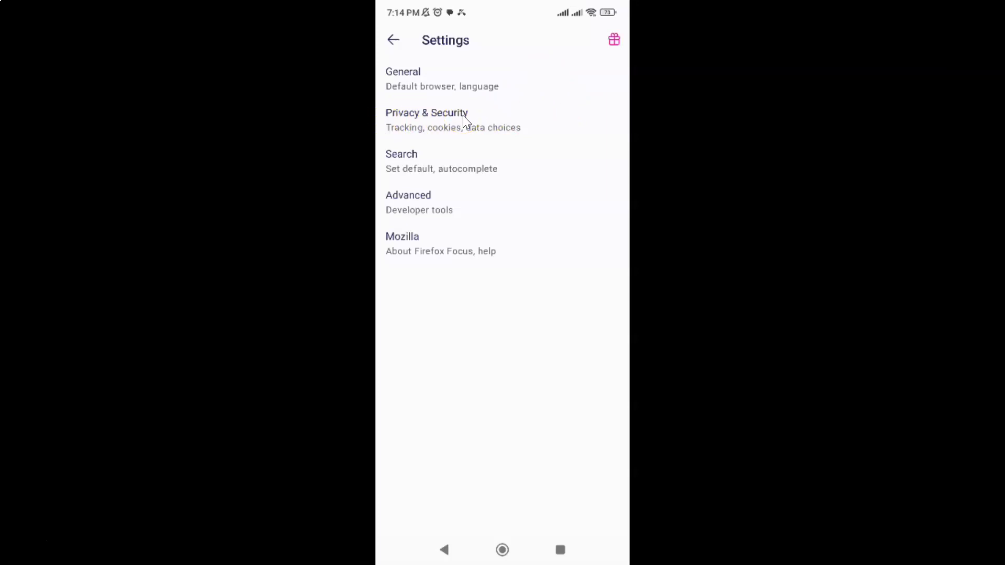
pyautogui.click(428, 120)
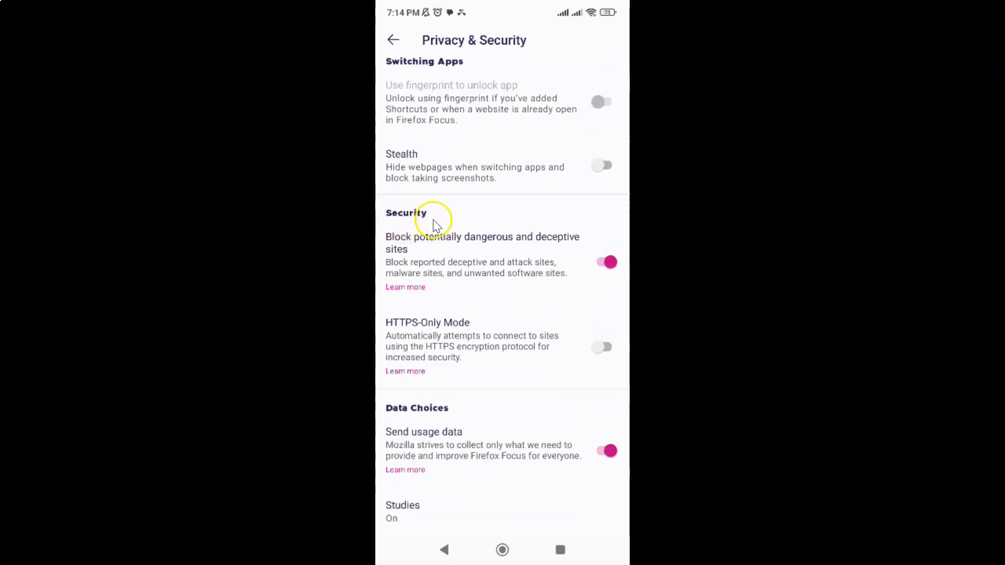
pyautogui.moveTo(506, 263)
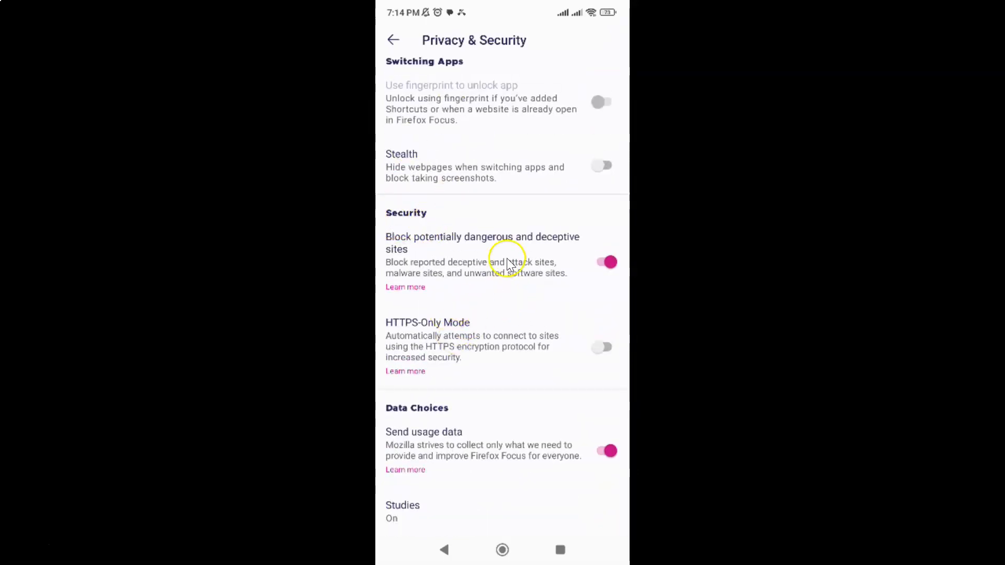
pyautogui.moveTo(397, 330)
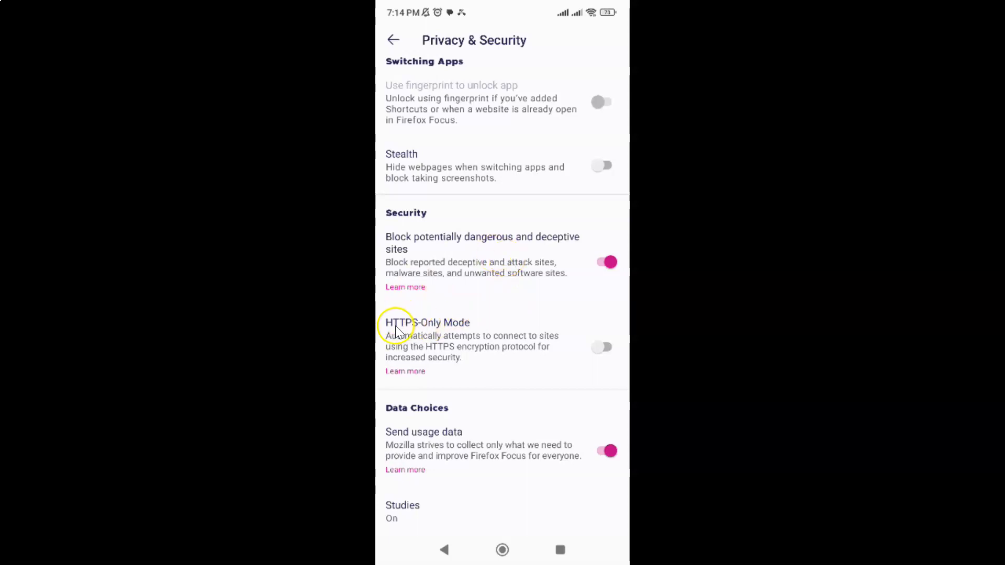
pyautogui.moveTo(471, 321)
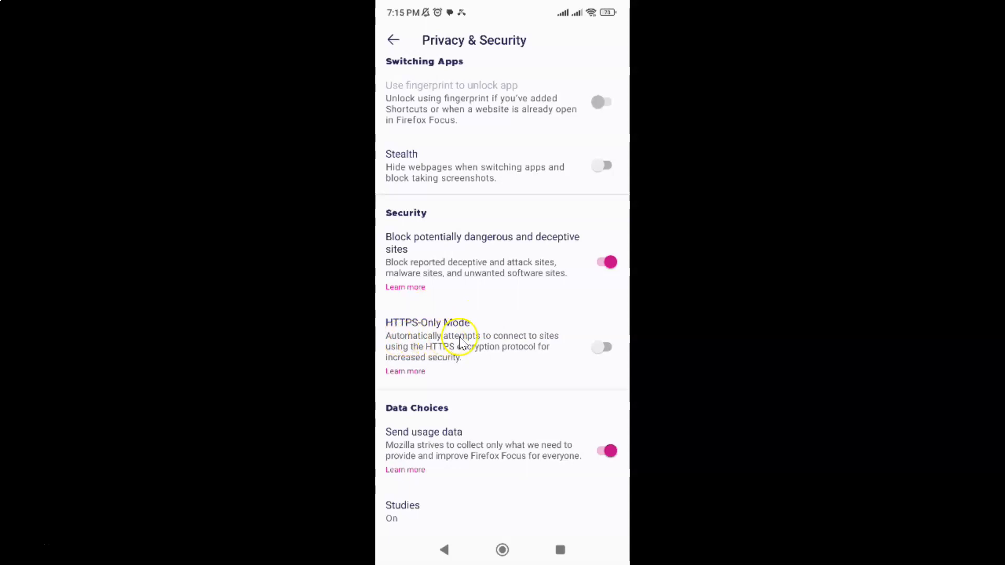
pyautogui.moveTo(552, 343)
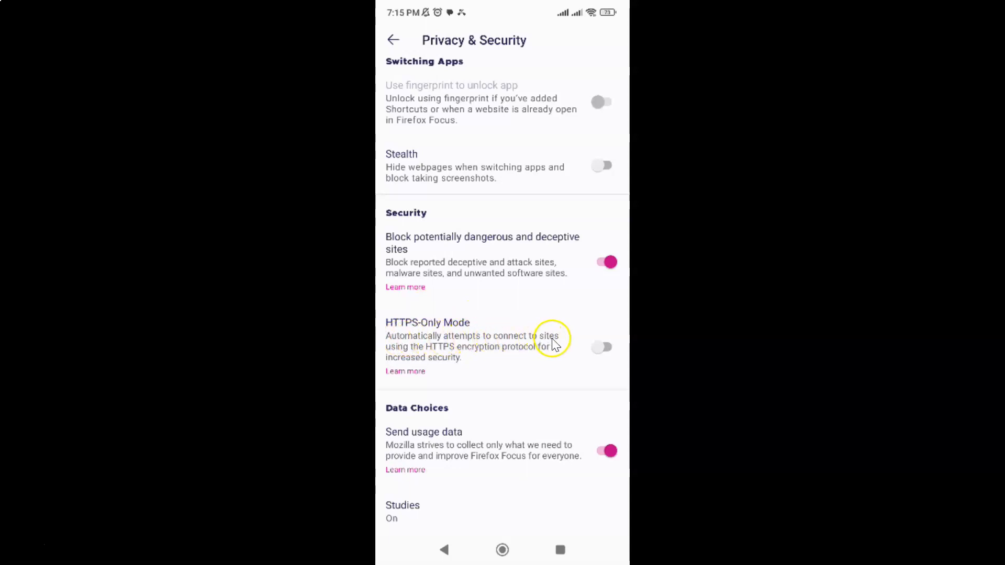
pyautogui.moveTo(467, 357)
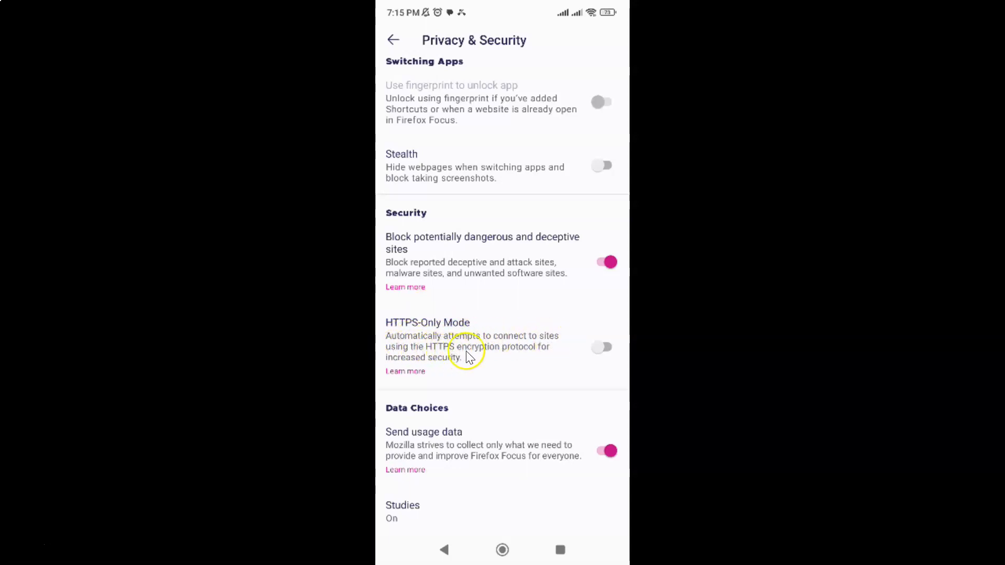
pyautogui.moveTo(468, 359)
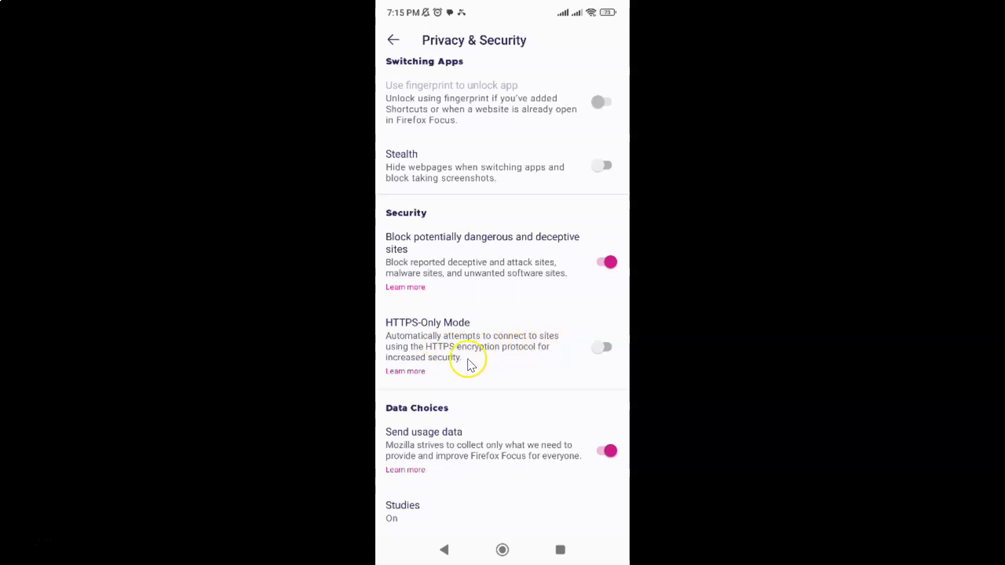
pyautogui.moveTo(417, 338)
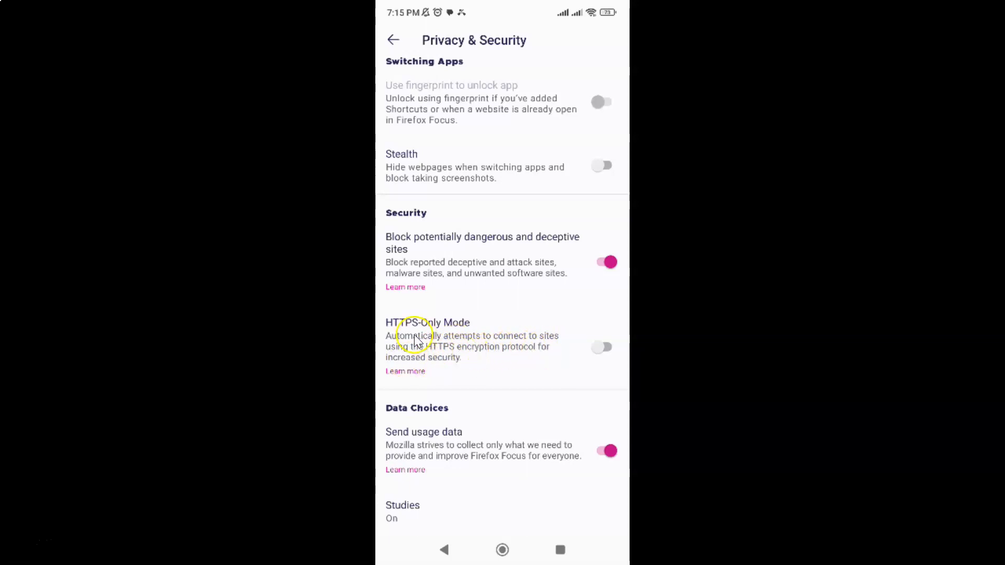
pyautogui.moveTo(391, 333)
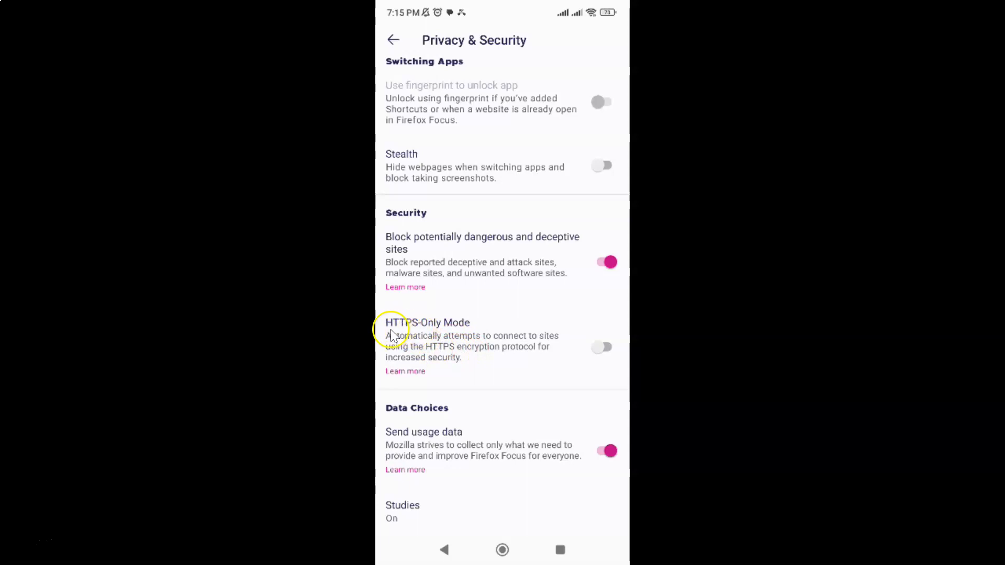
pyautogui.moveTo(395, 364)
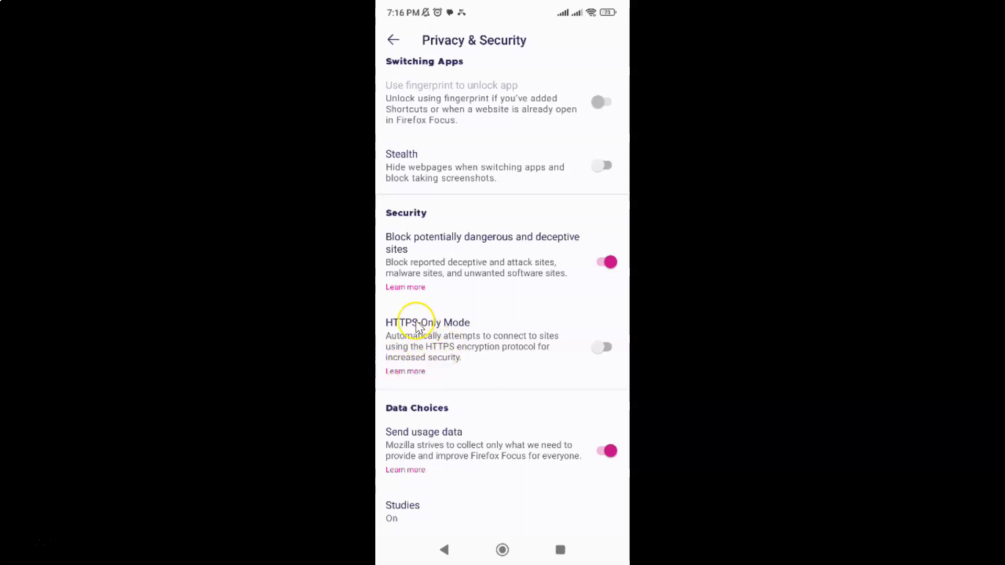
pyautogui.moveTo(596, 346)
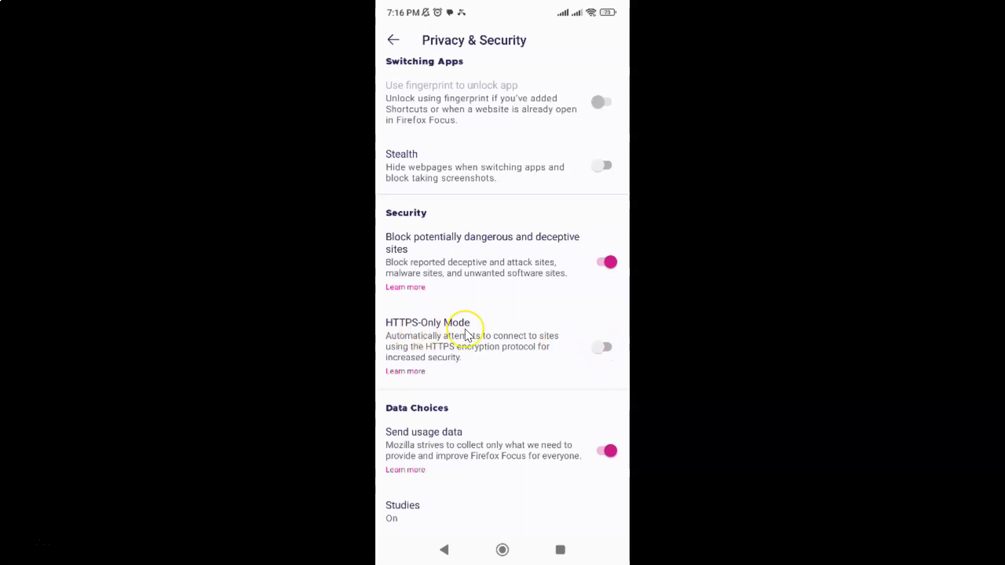
pyautogui.moveTo(408, 334)
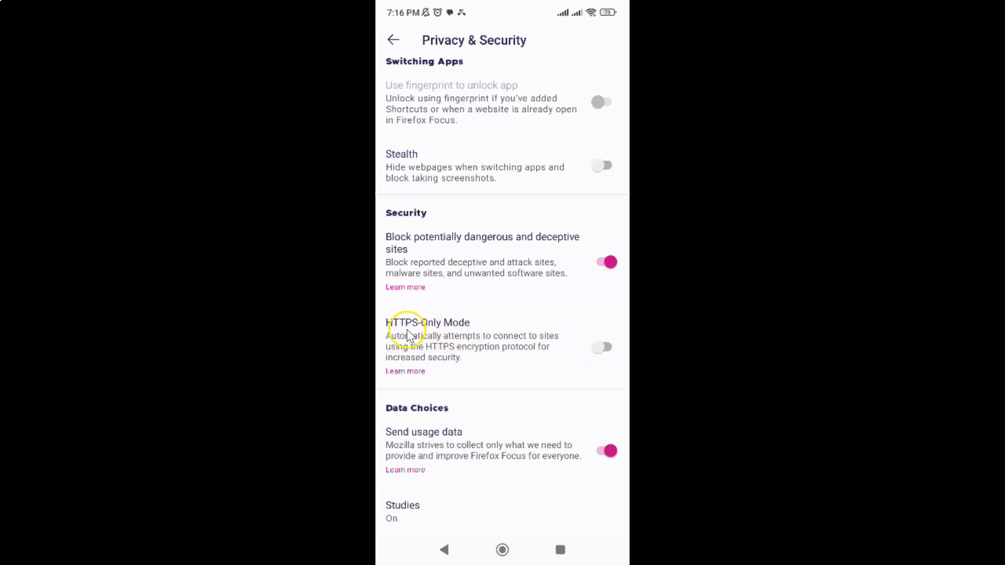
pyautogui.moveTo(596, 351)
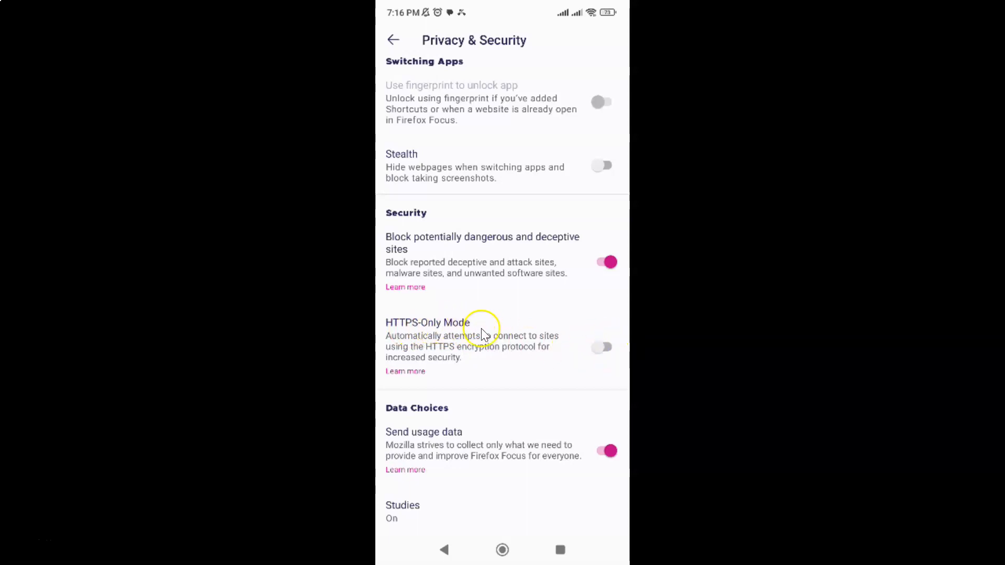
pyautogui.moveTo(602, 346)
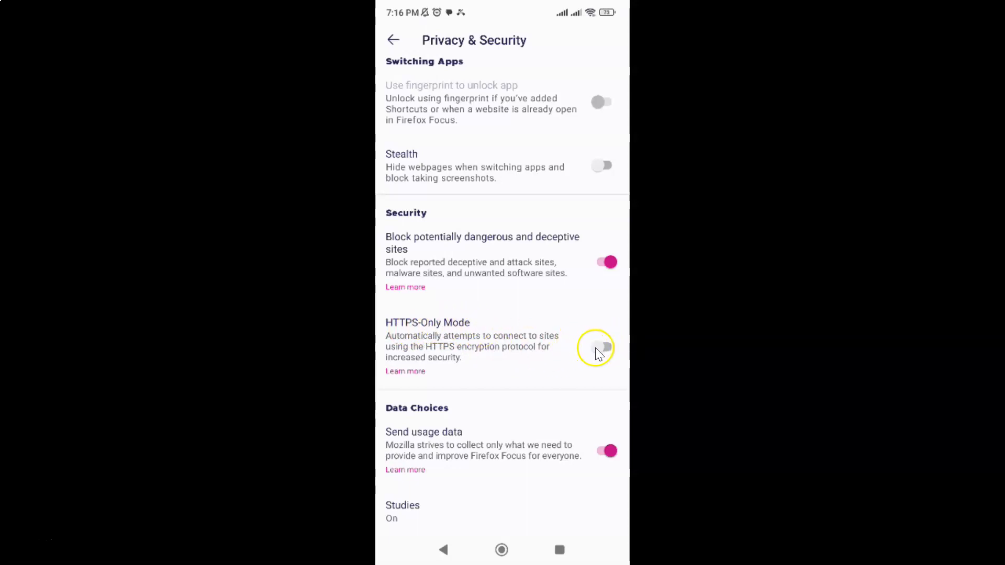
pyautogui.moveTo(596, 346)
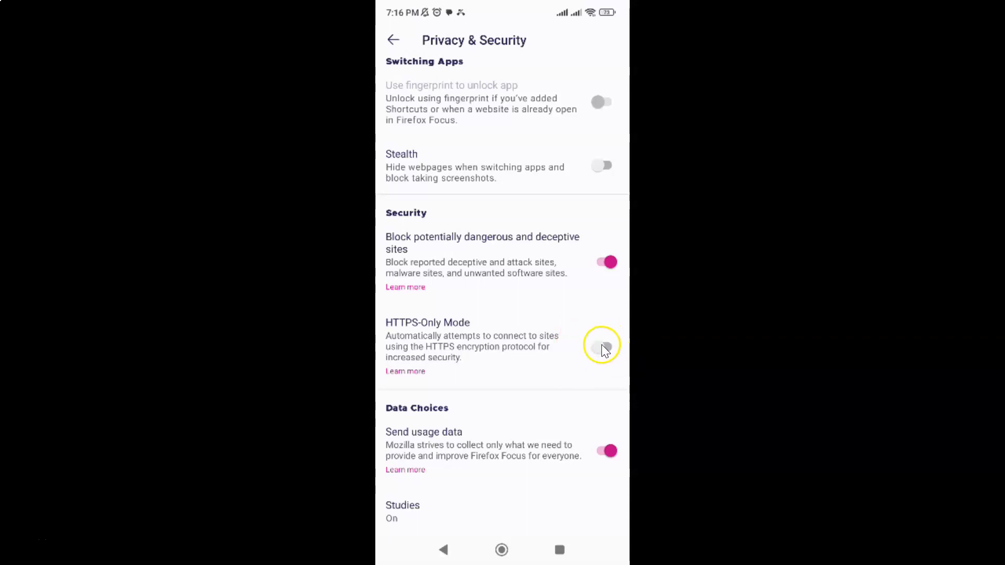
# - Switch the HTTPS-Only Mode toggle on and go back to the empty start page
pyautogui.click(605, 348)
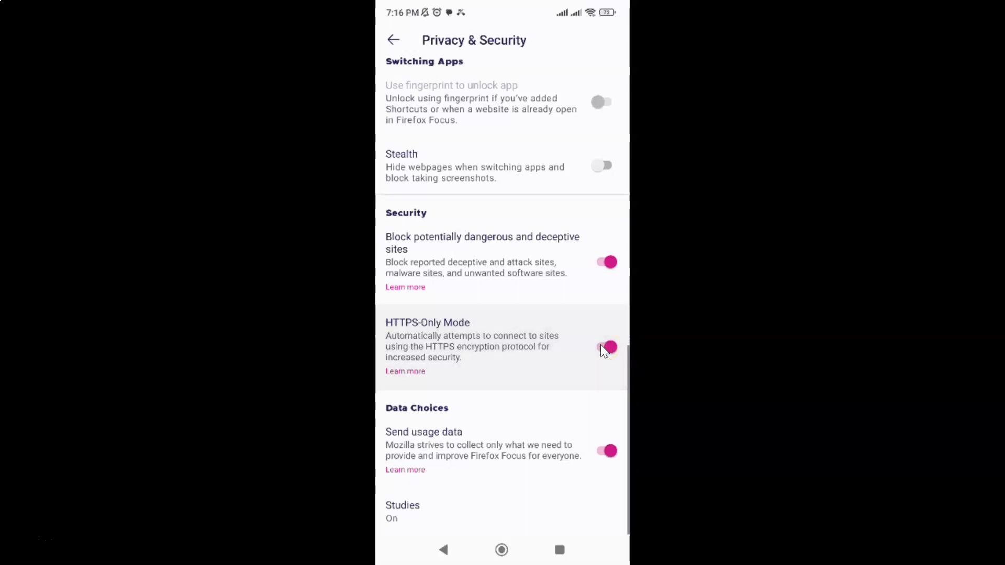
pyautogui.click(606, 348)
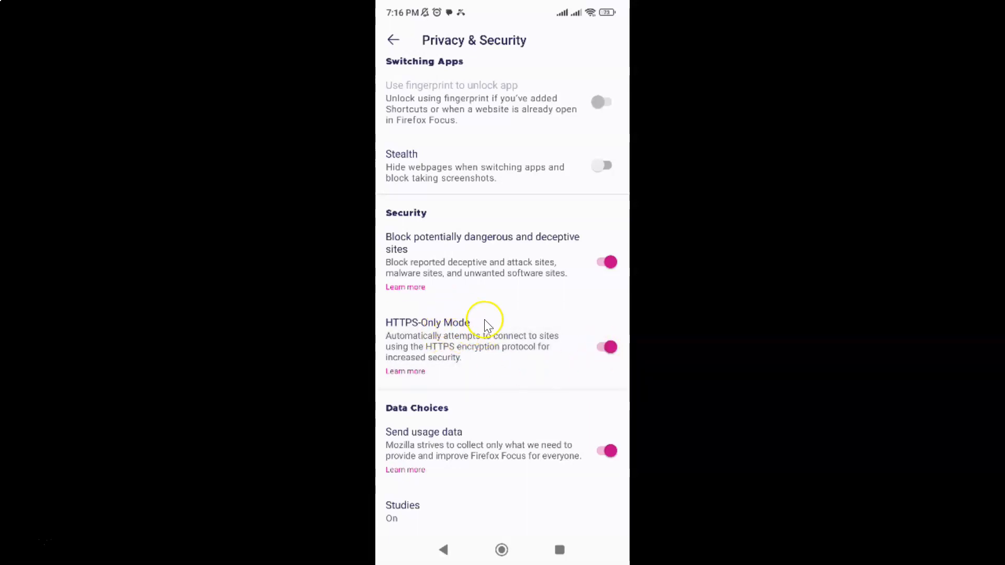
pyautogui.moveTo(479, 345)
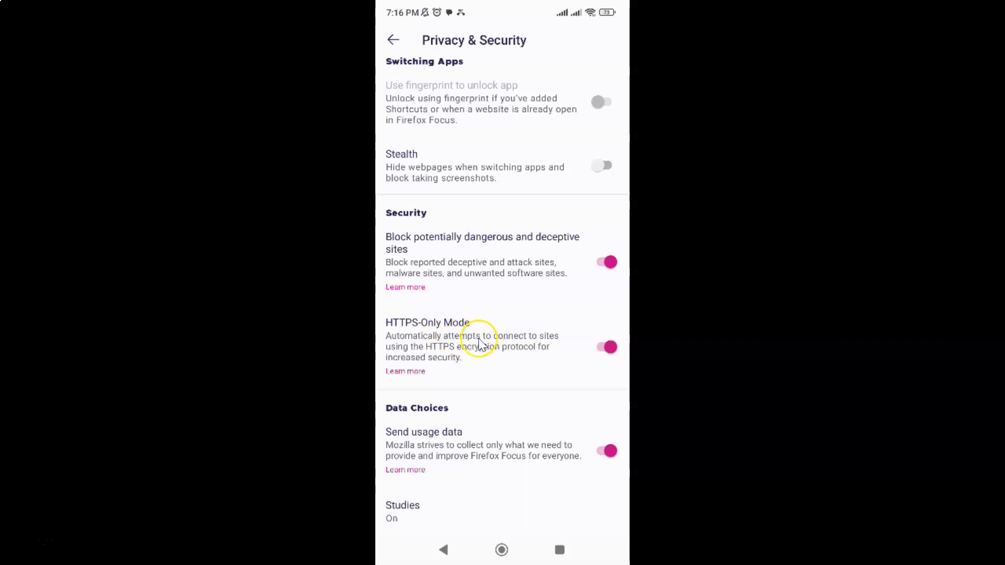
pyautogui.moveTo(392, 40)
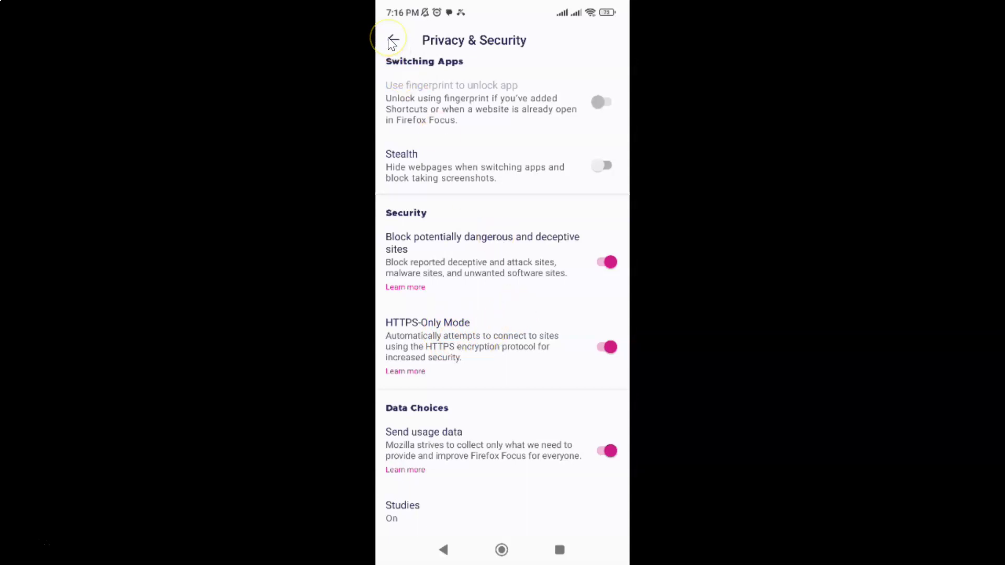
pyautogui.click(391, 40)
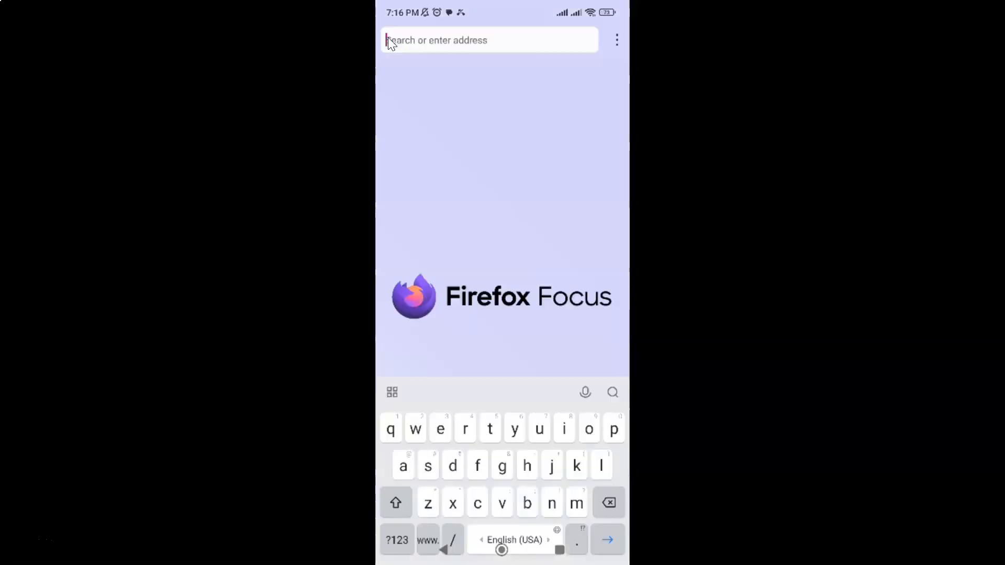